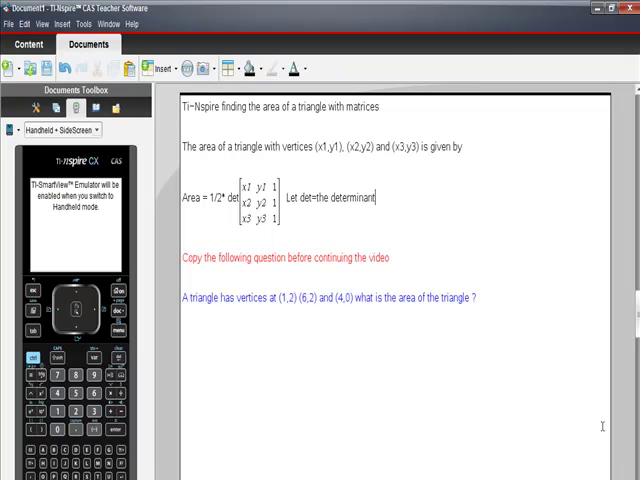
{"action": "mouse_move", "coordinate": [598, 404]}
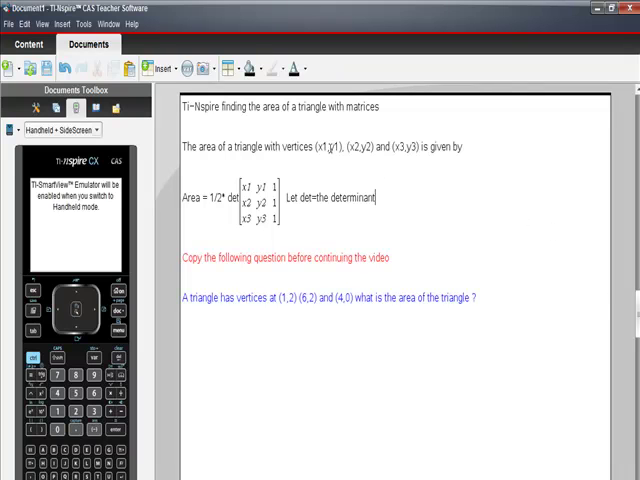
{"action": "mouse_move", "coordinate": [412, 144]}
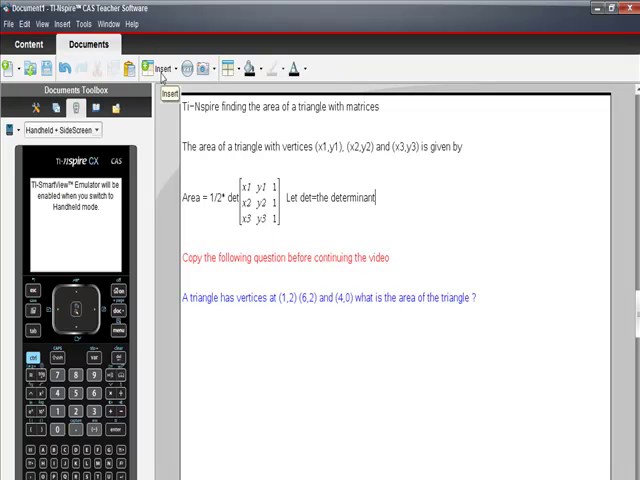
Add a Calculator page and begin the area expression 1/2 det.
{"action": "left_click", "coordinate": [156, 68]}
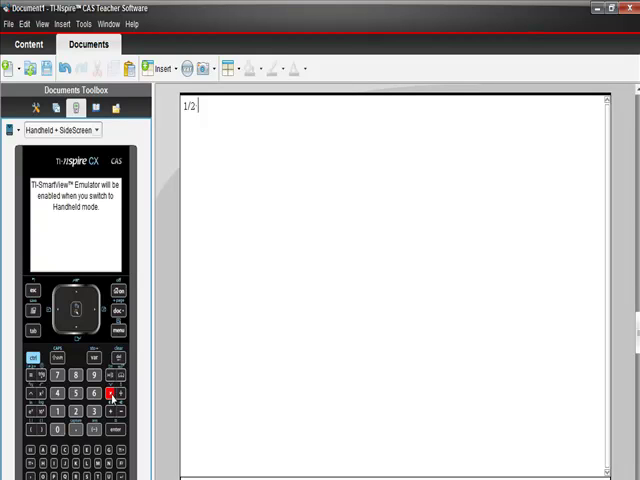
{"action": "type", "text": "de"}
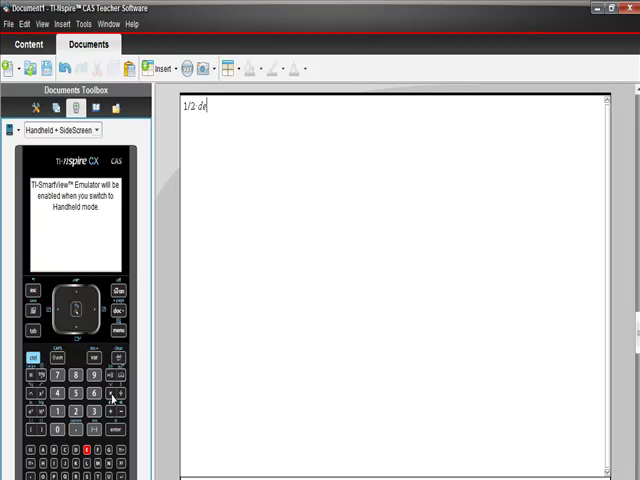
{"action": "type", "text": "t"}
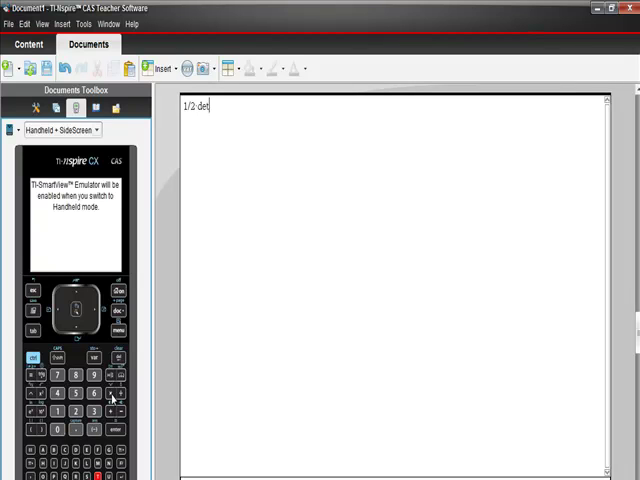
{"action": "mouse_move", "coordinate": [112, 396]}
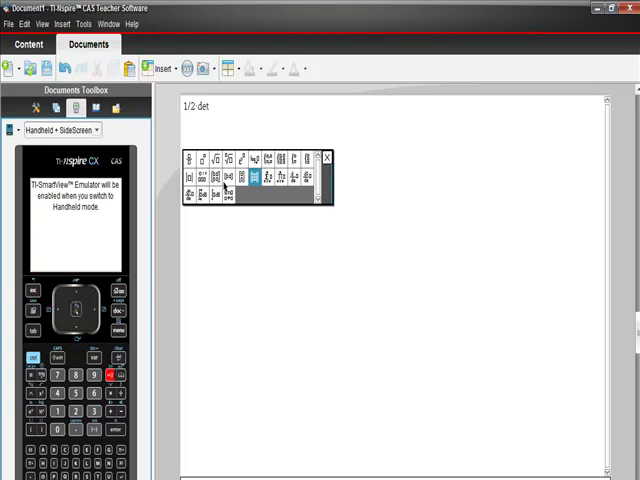
{"action": "mouse_move", "coordinate": [244, 190]}
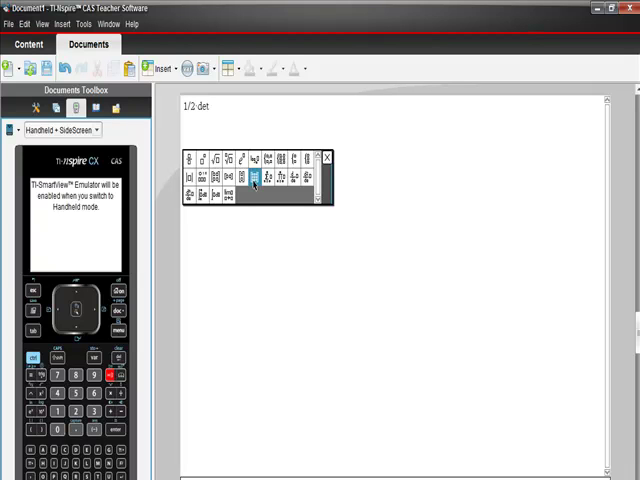
Insert an empty 3×3 matrix template after det via Create a Matrix.
{"action": "left_click", "coordinate": [254, 178]}
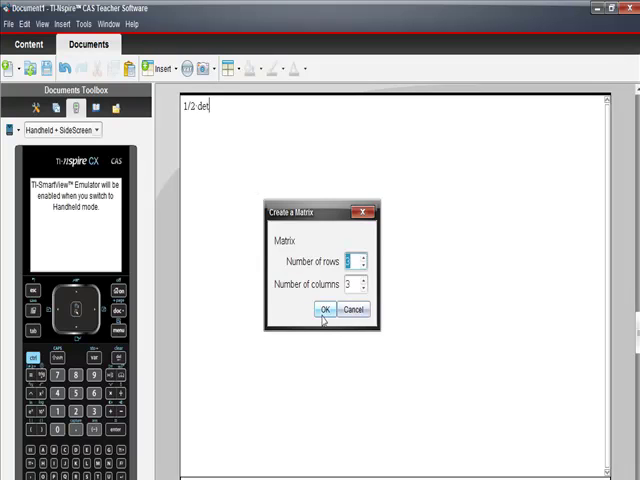
{"action": "left_click", "coordinate": [324, 308]}
{"action": "type", "text": " 1 2"}
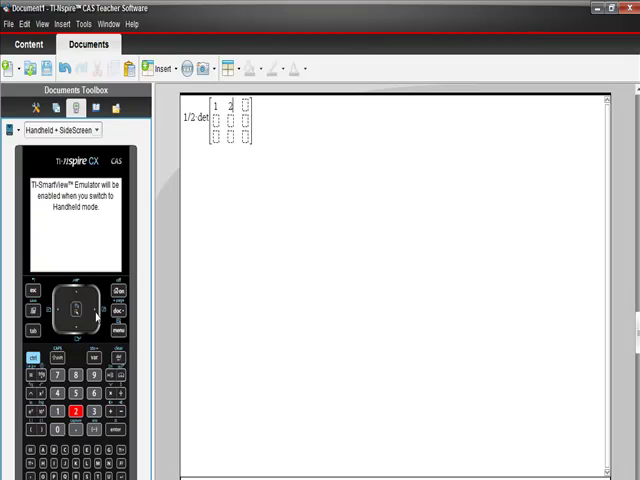
Enter the triangle vertex coordinates and ones (1, 4, 0, 1…) into the matrix cells.
{"action": "type", "text": "1"}
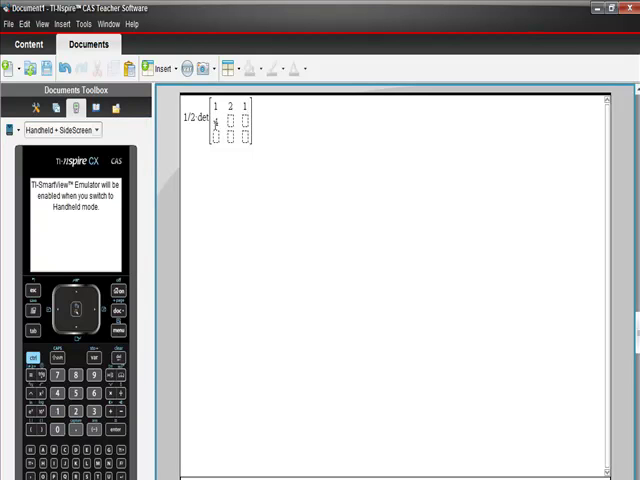
{"action": "type", "text": "4"}
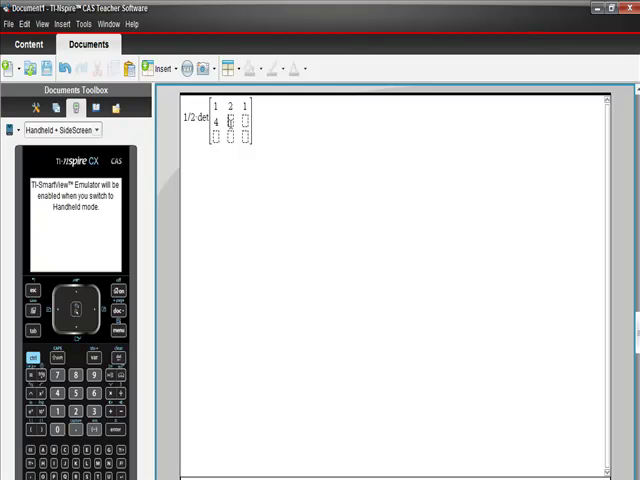
{"action": "type", "text": "0"}
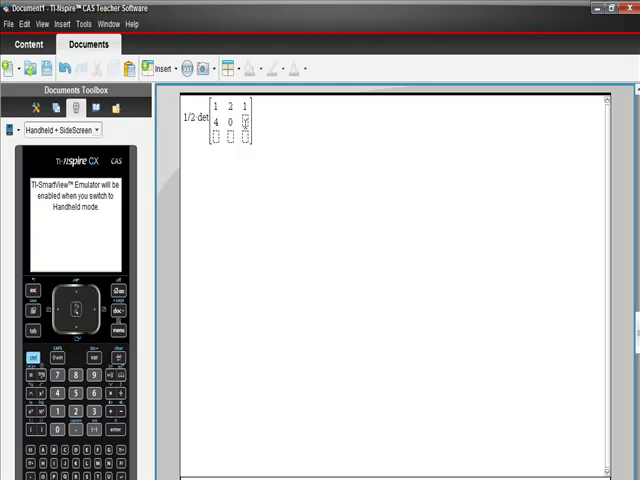
{"action": "type", "text": "1"}
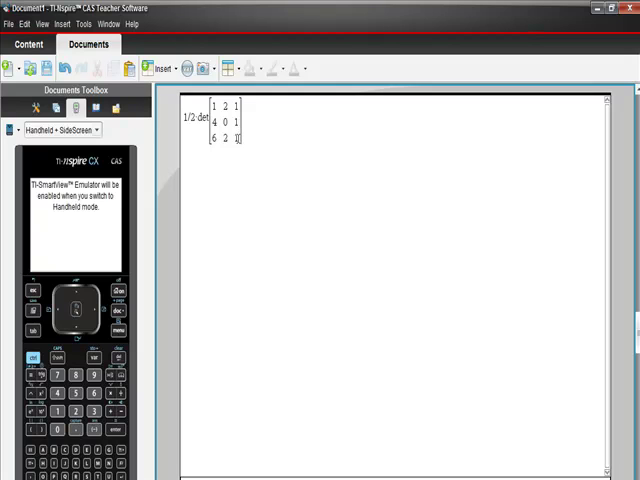
{"action": "mouse_move", "coordinate": [248, 130]}
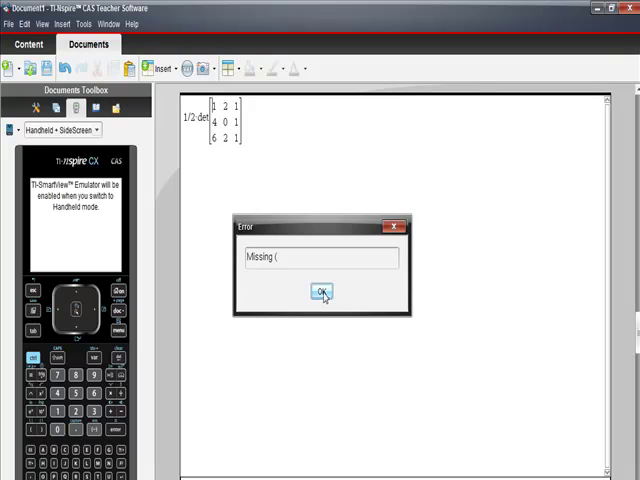
Dismiss the 'Missing )' error, leaving the determinant expression unevaluated.
{"action": "left_click", "coordinate": [320, 292]}
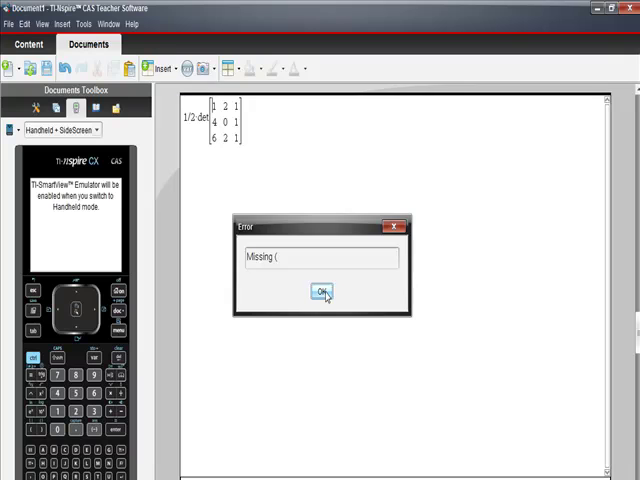
{"action": "left_click", "coordinate": [320, 294]}
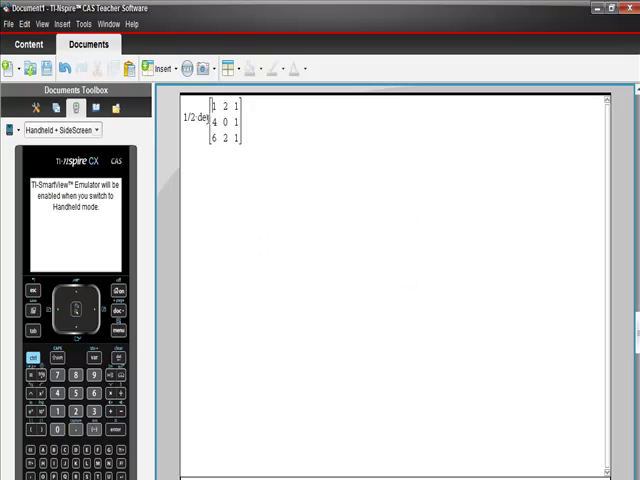